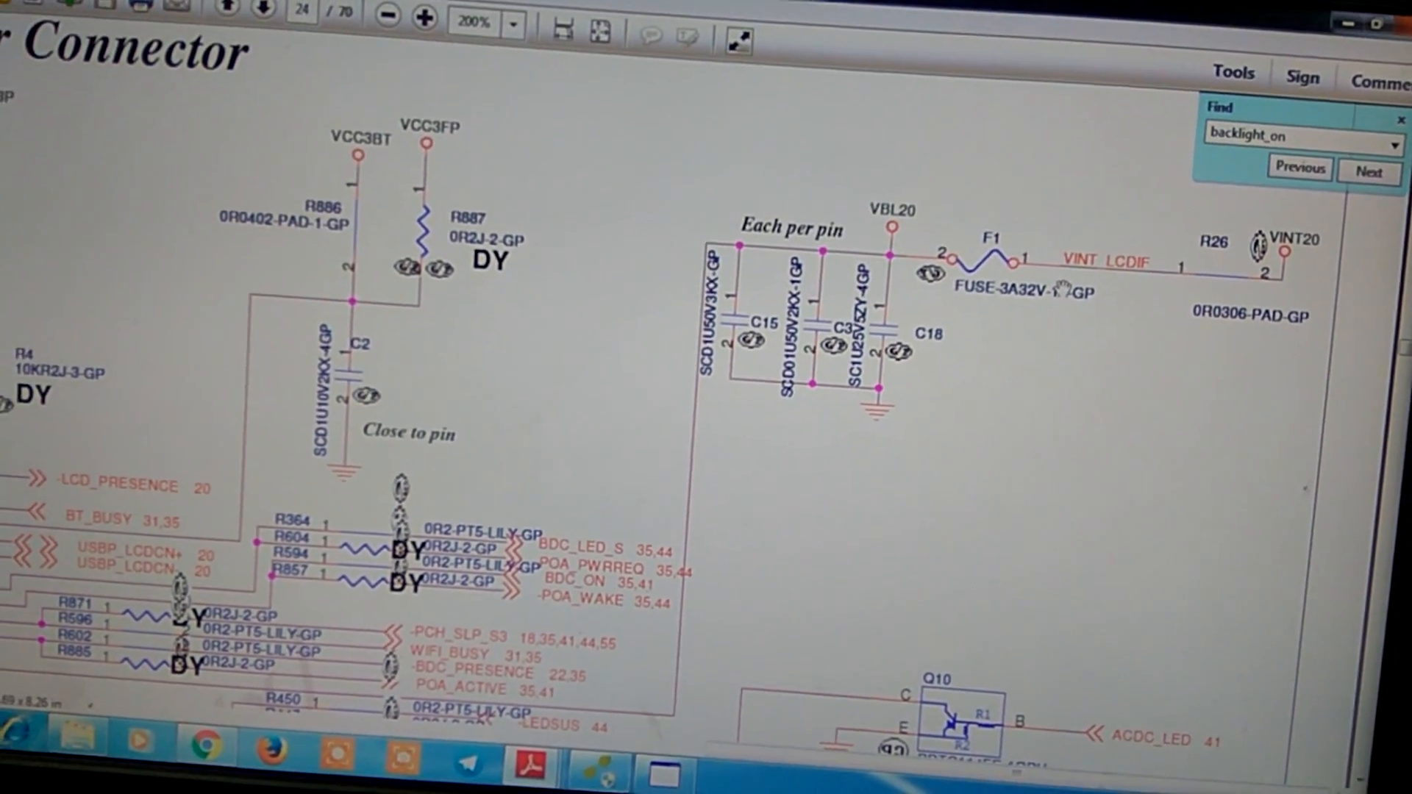
- Scroll down page 24 to reveal the BACKLIGHT_ON 44 net label by the LCD connector
scroll(down, 3)
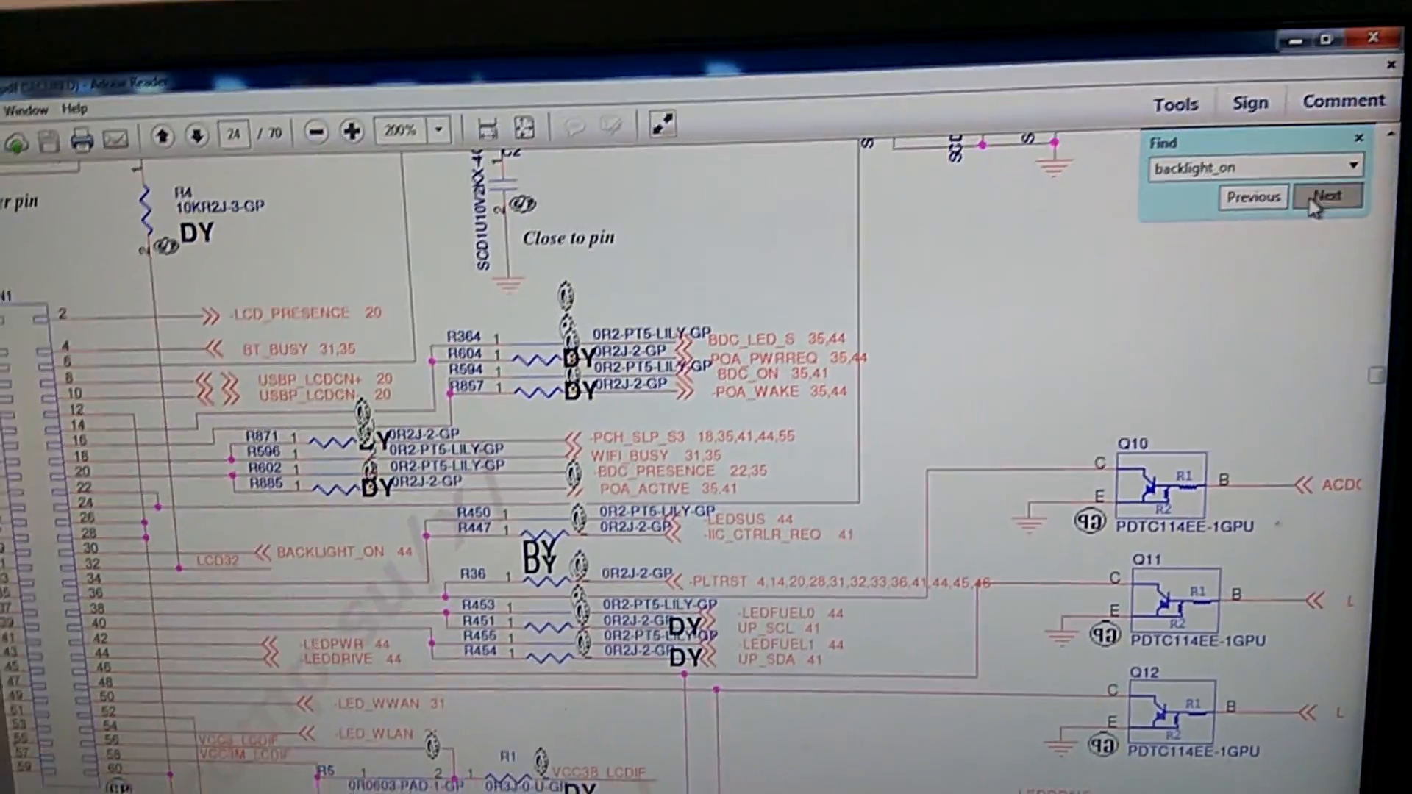
- Step through backlight_on matches to the BACKLIGHT_ON label at CN1 pin 32
click(1327, 195)
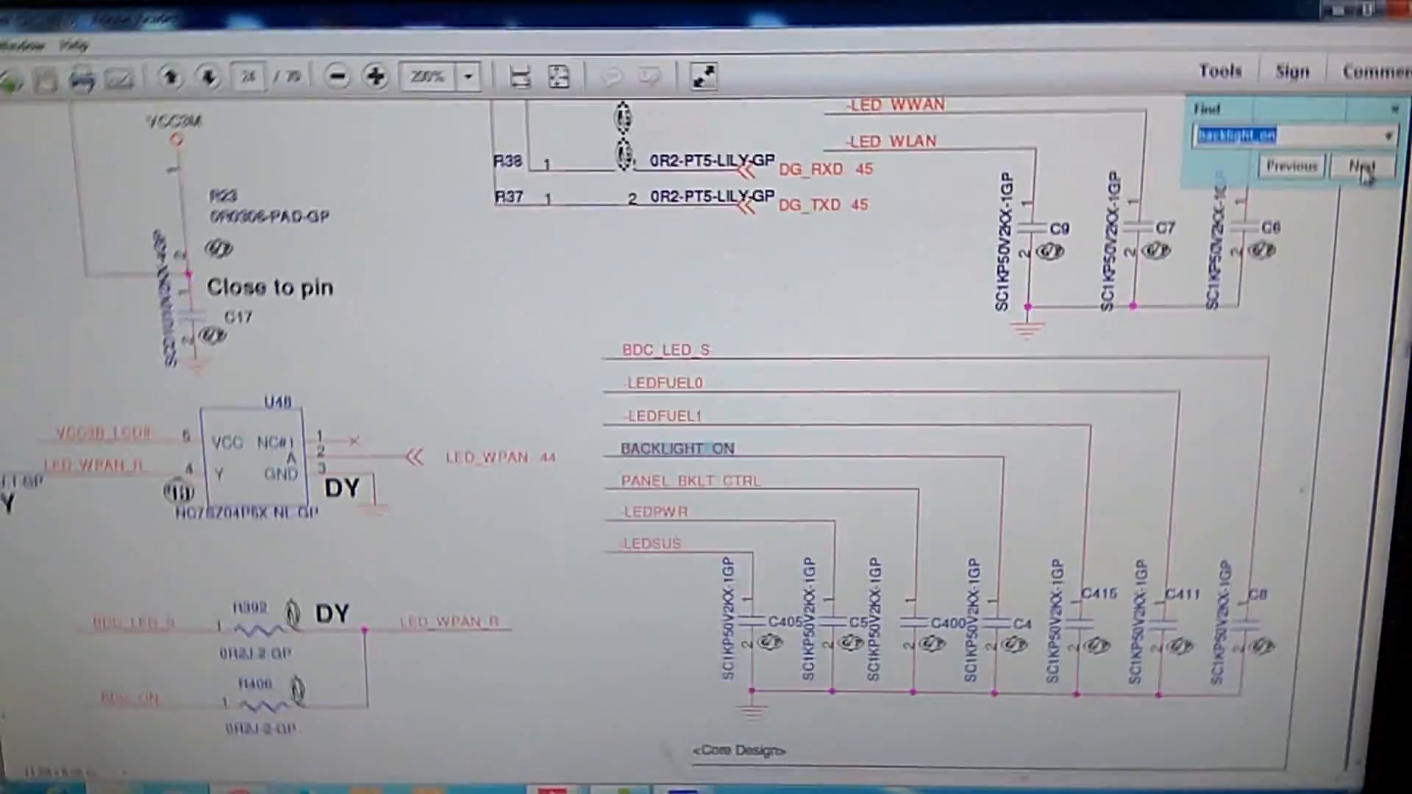
click(1362, 167)
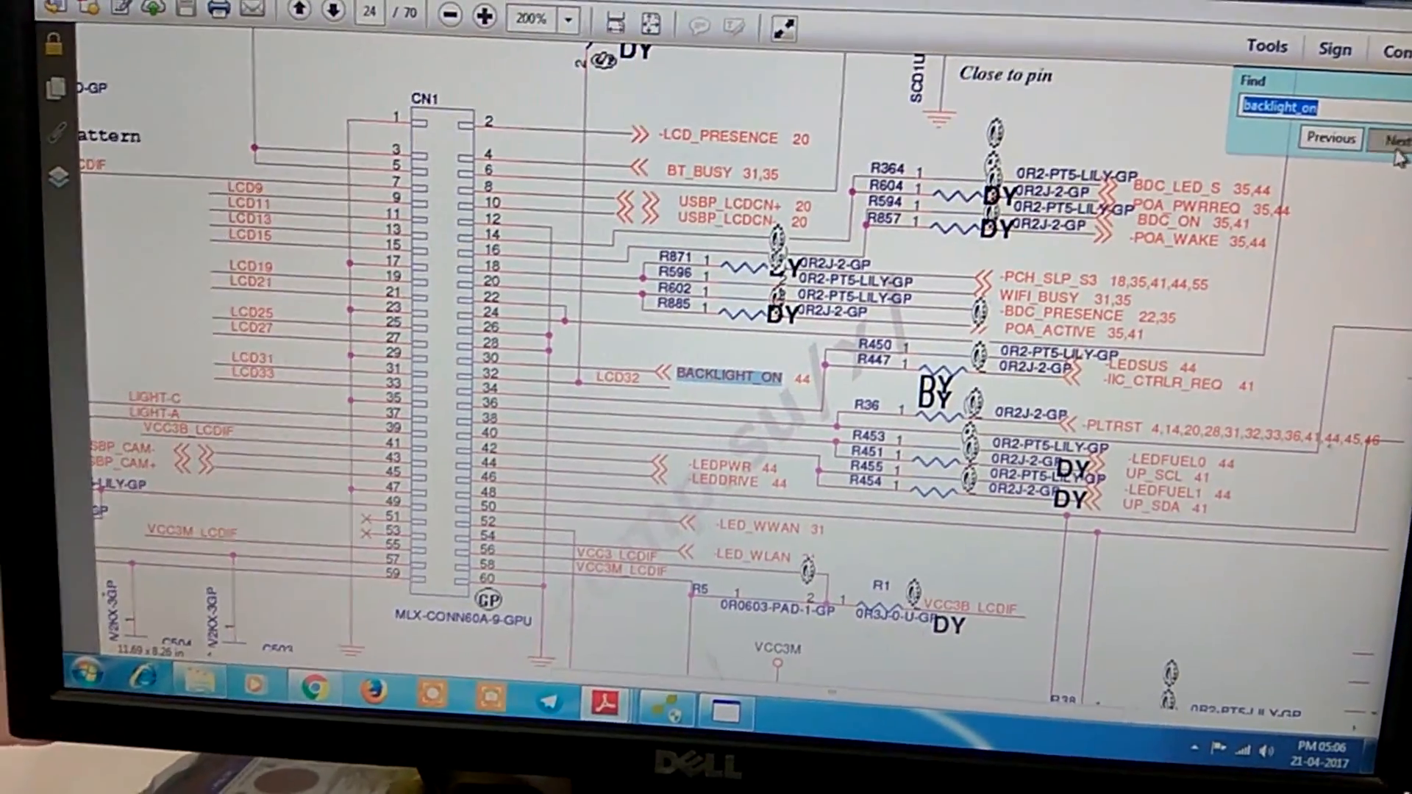
- Jump to the BACKLIGHT_ON 24 label on page 44 and zoom out to 150%
click(1401, 140)
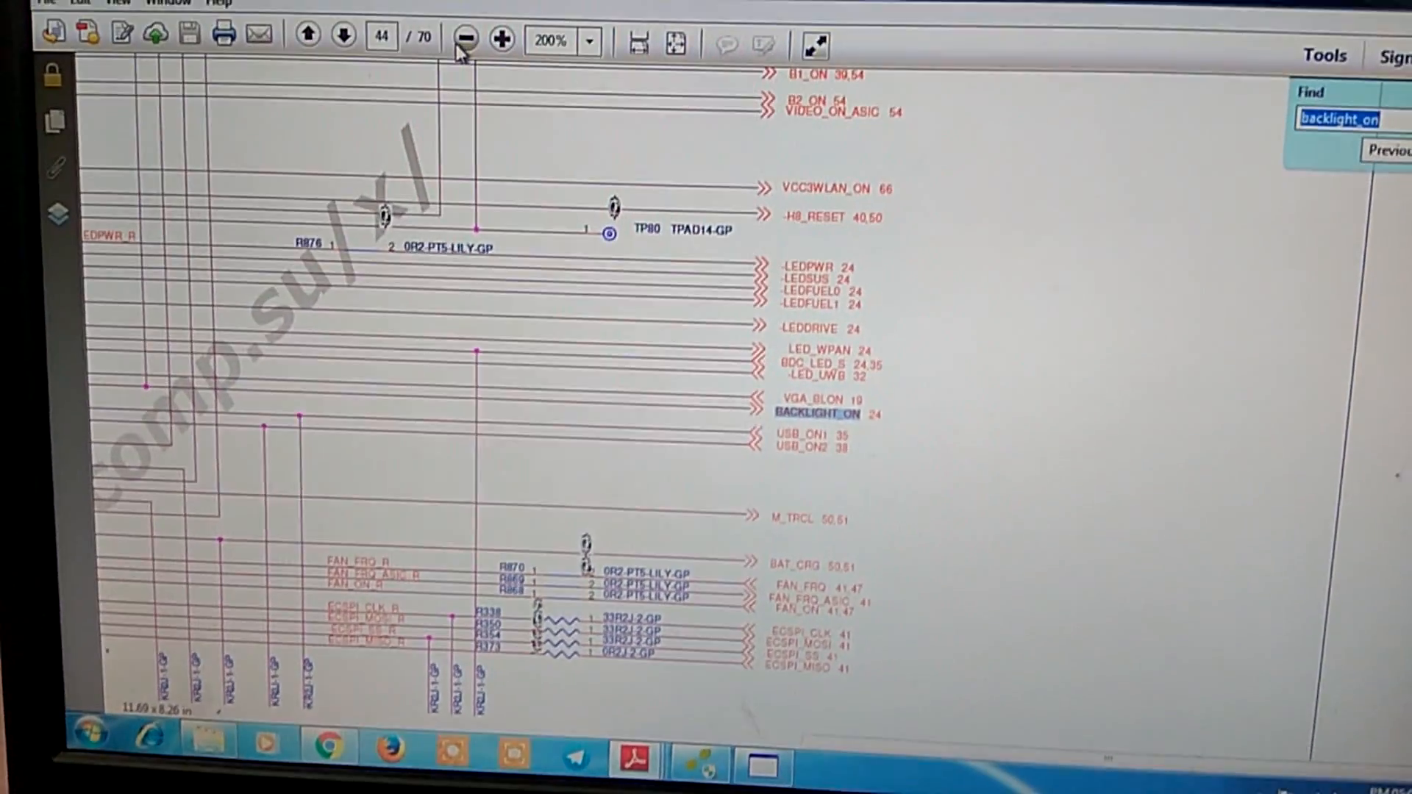
click(465, 39)
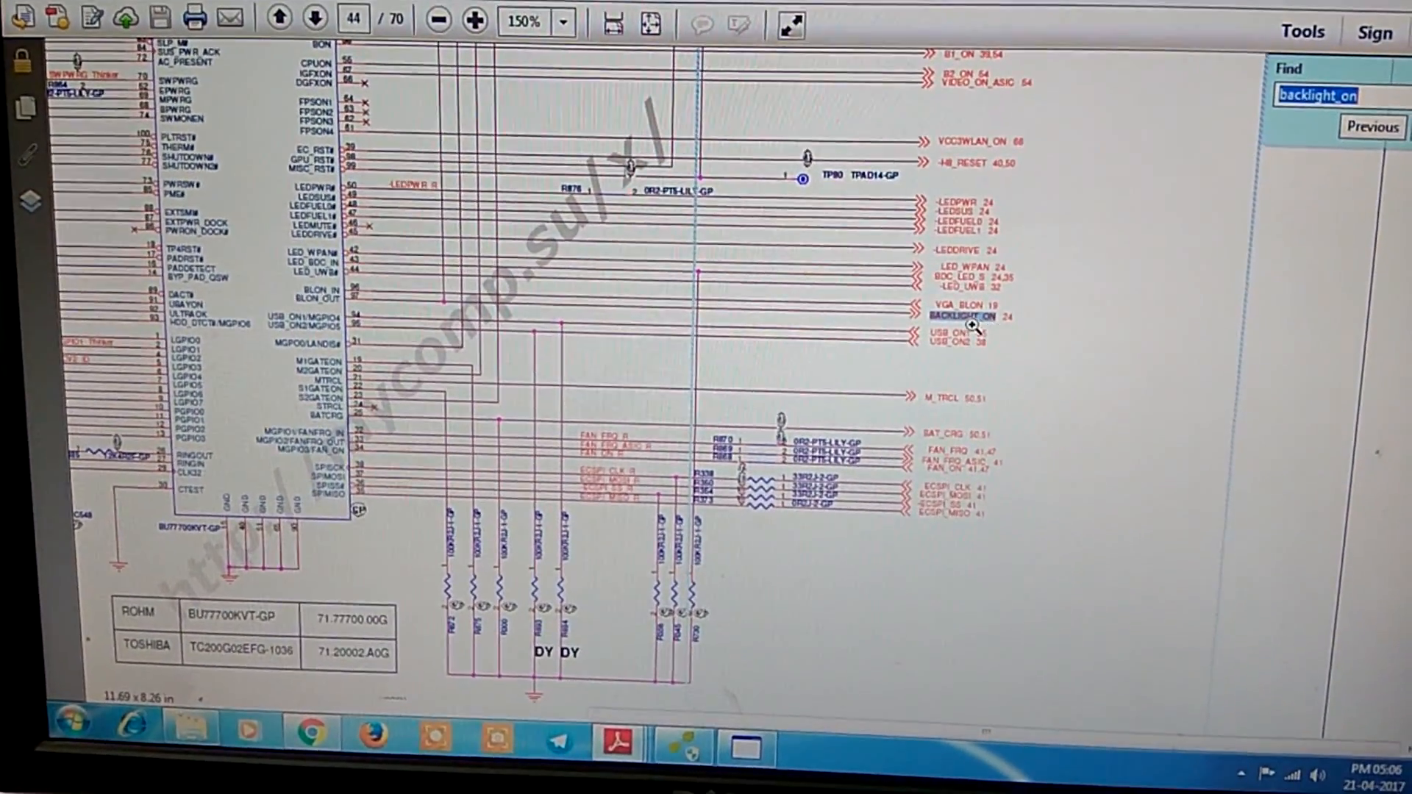